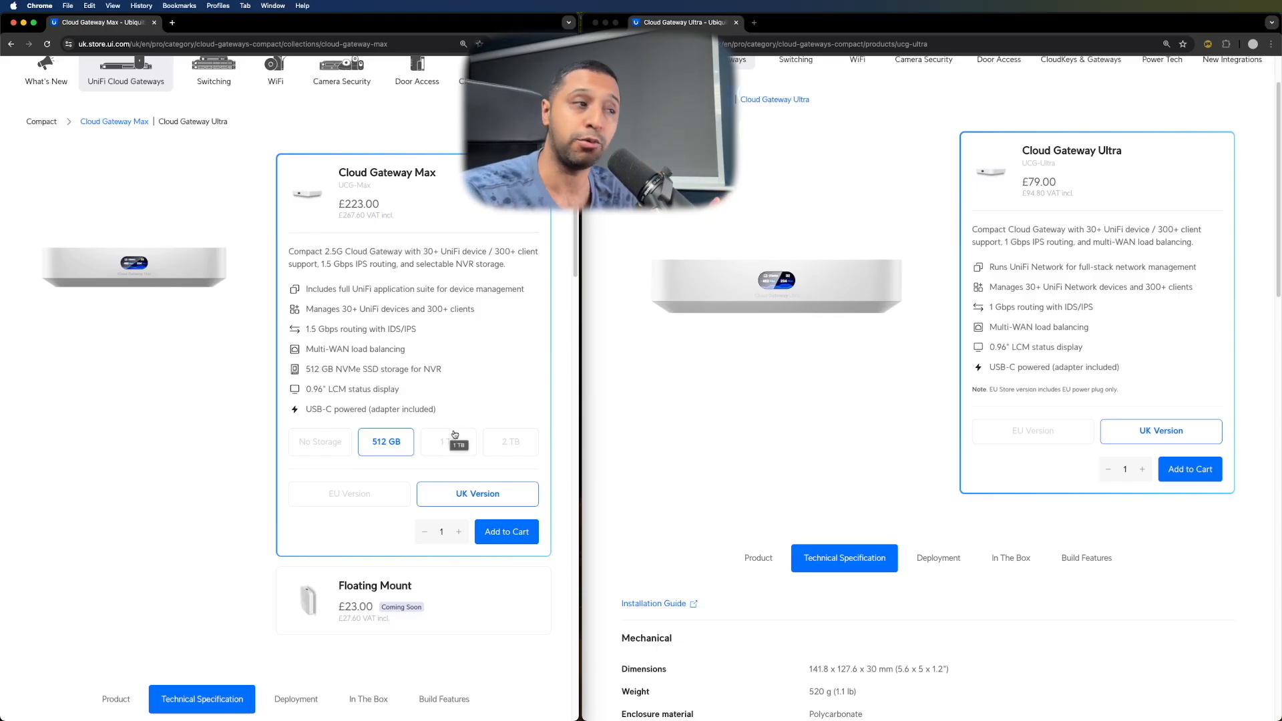
scroll(down, 3)
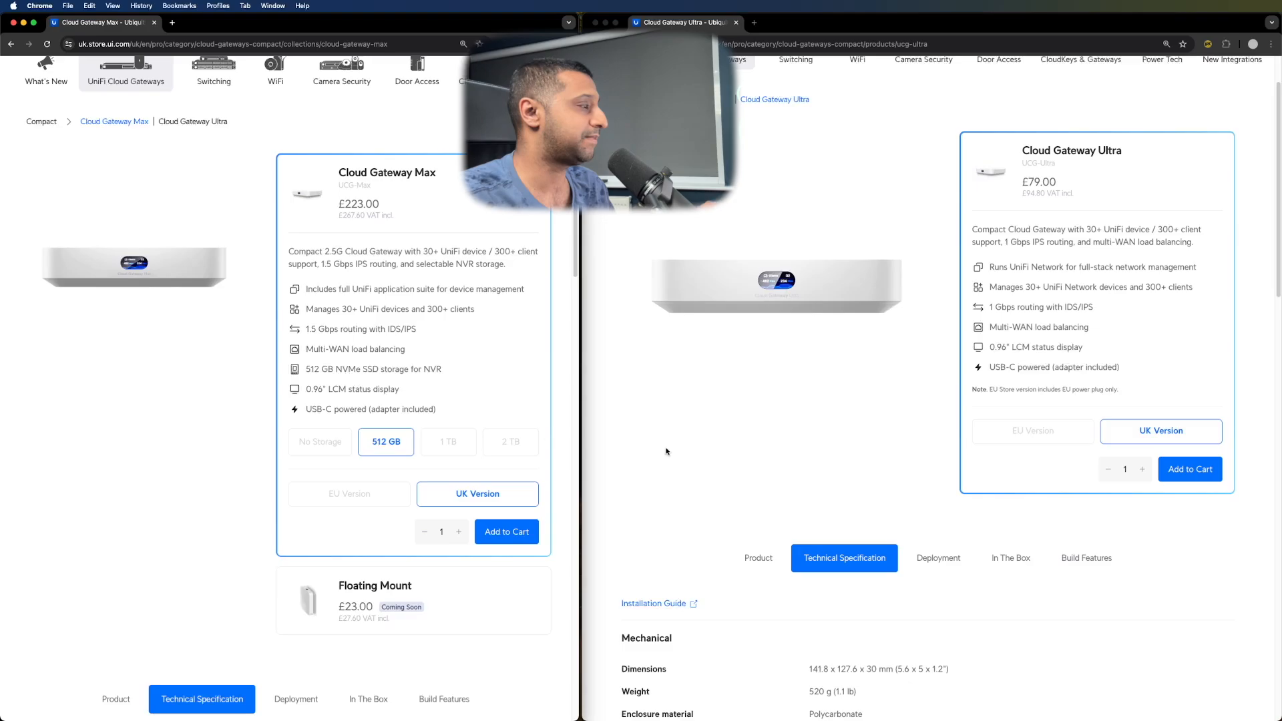
scroll(down, 3)
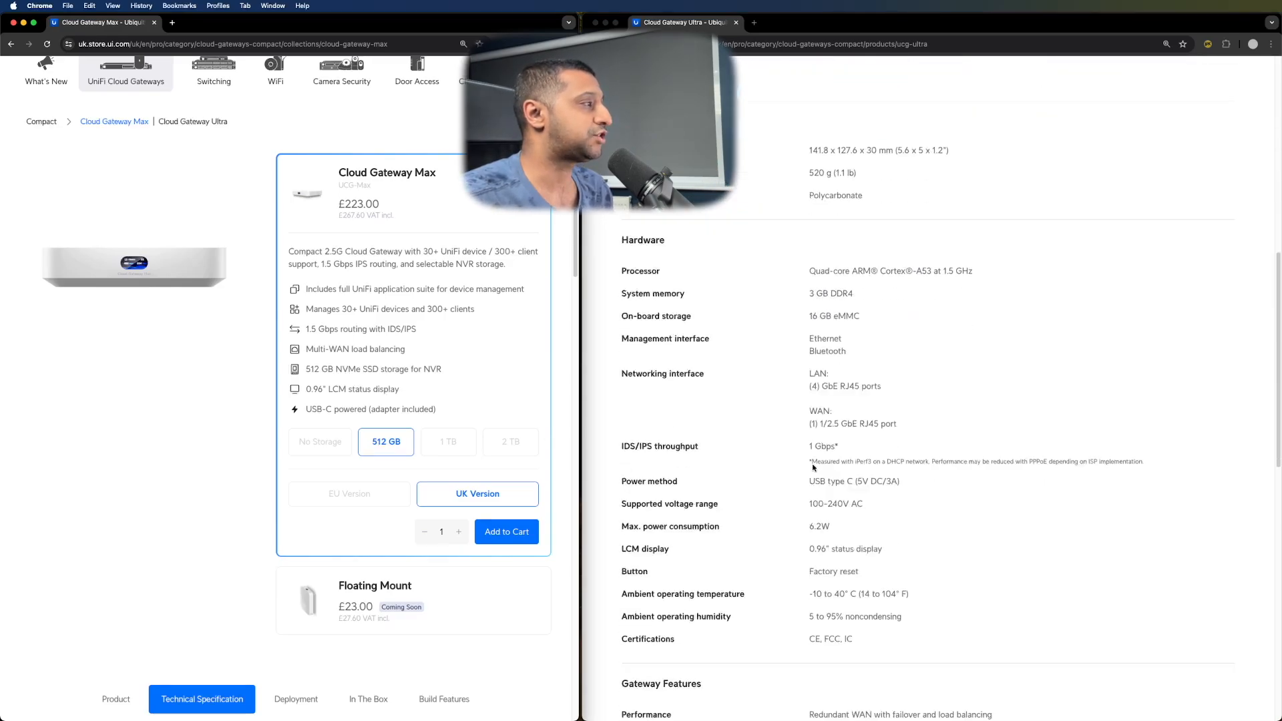
scroll(down, 3)
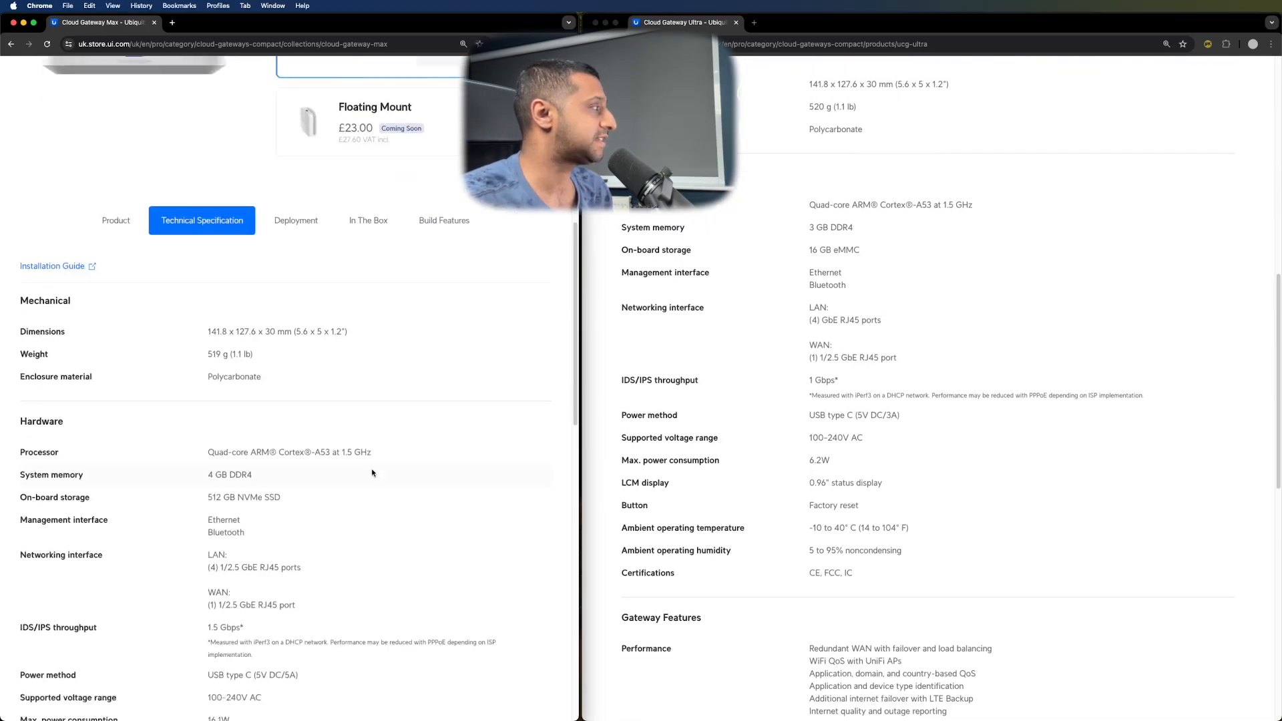
scroll(down, 3)
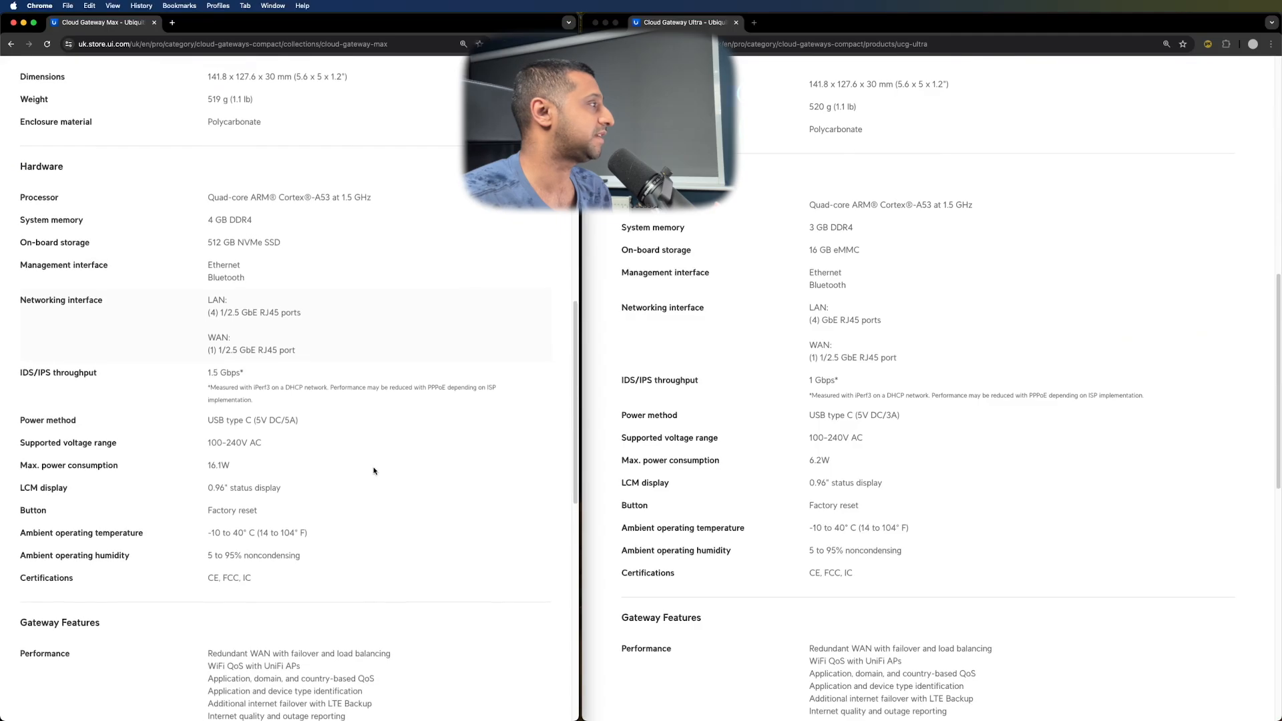